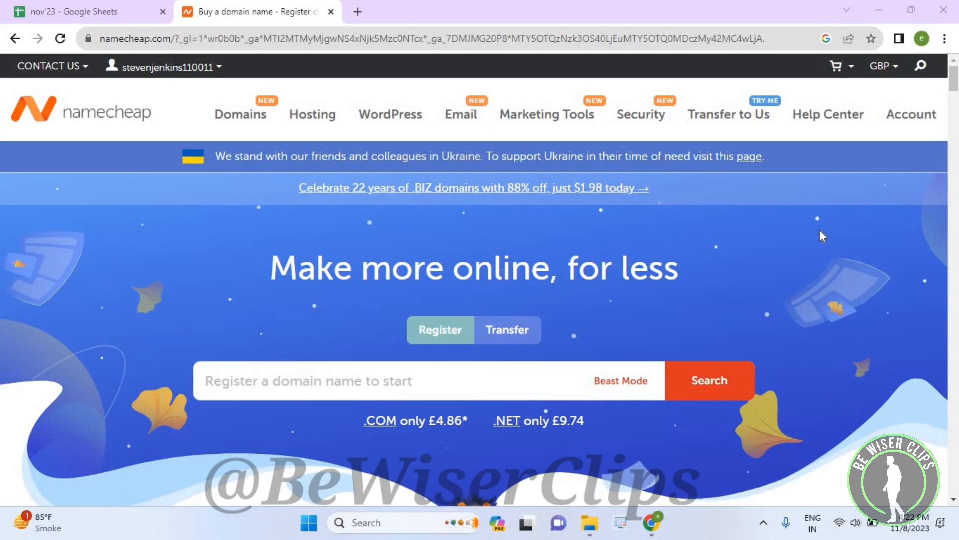
{"action": "mouse_move", "coordinate": [911, 96]}
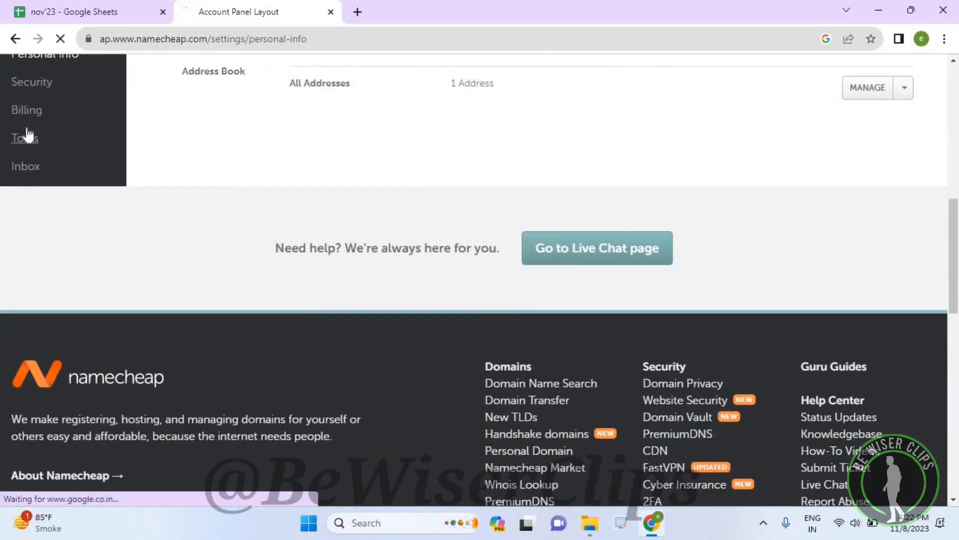
Step: Reach the Emails from Namecheap notification settings via the account Tools page
{"action": "left_click", "coordinate": [23, 138]}
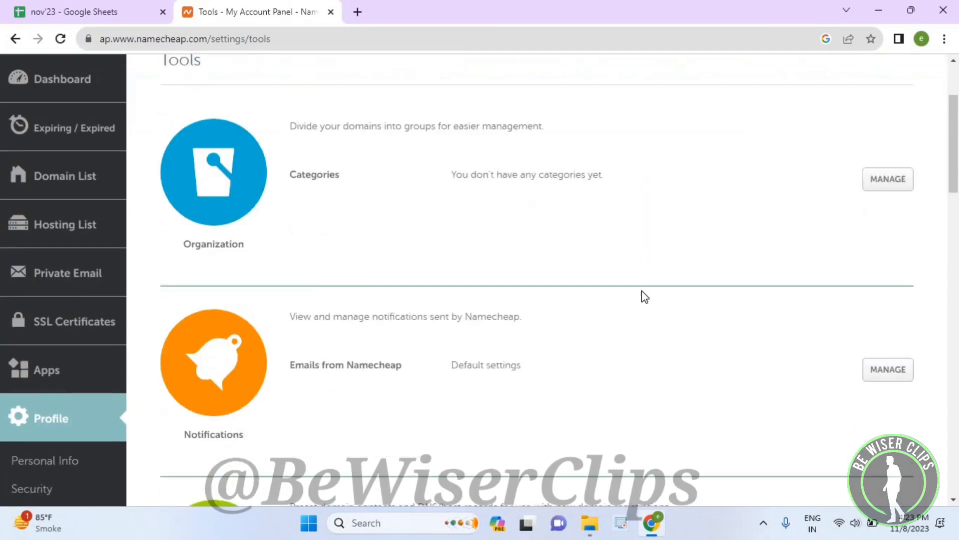
{"action": "scroll", "scroll_direction": "down", "scroll_amount": 3}
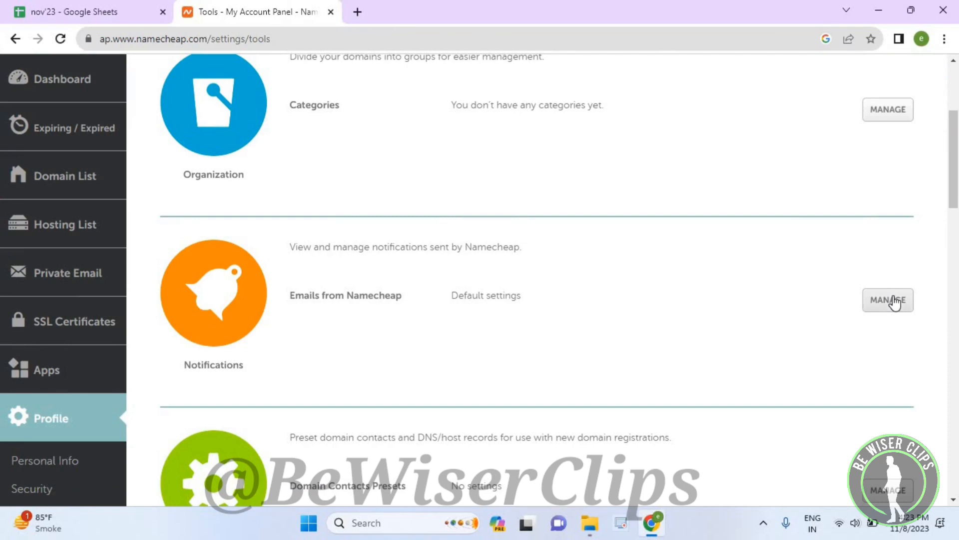
{"action": "left_click", "coordinate": [887, 300]}
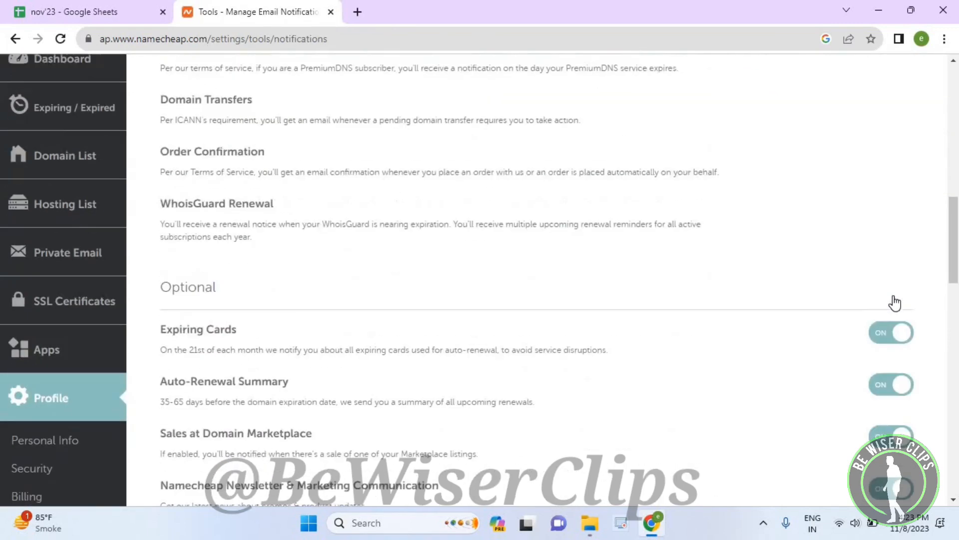
Step: Switch 'Sales at Domain Marketplace' emails off and save with Done
{"action": "scroll", "scroll_direction": "down", "scroll_amount": 3}
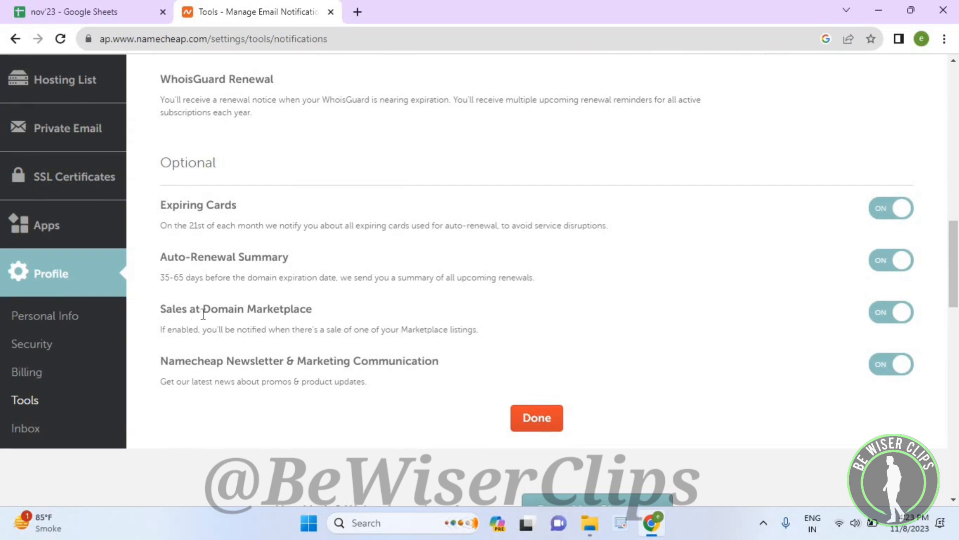
{"action": "mouse_move", "coordinate": [929, 303]}
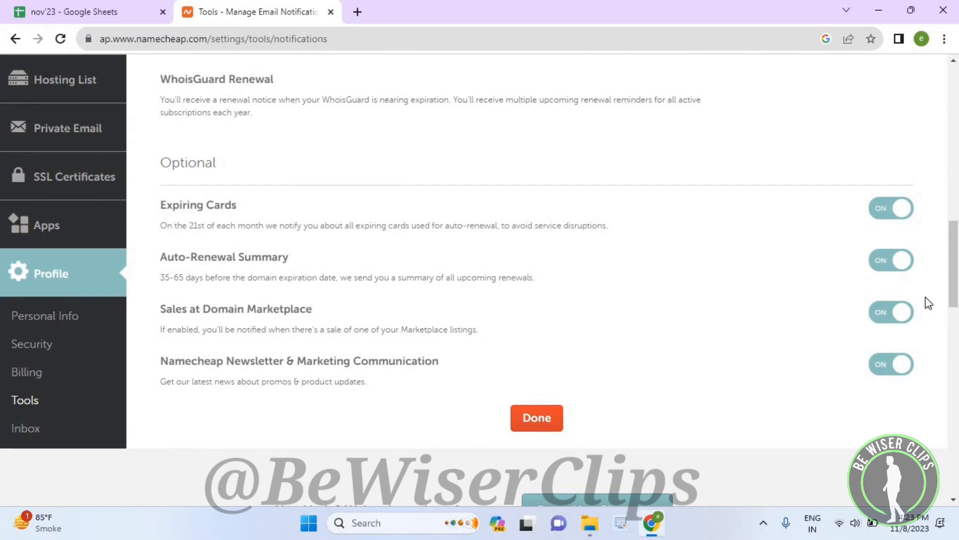
{"action": "left_click", "coordinate": [890, 312]}
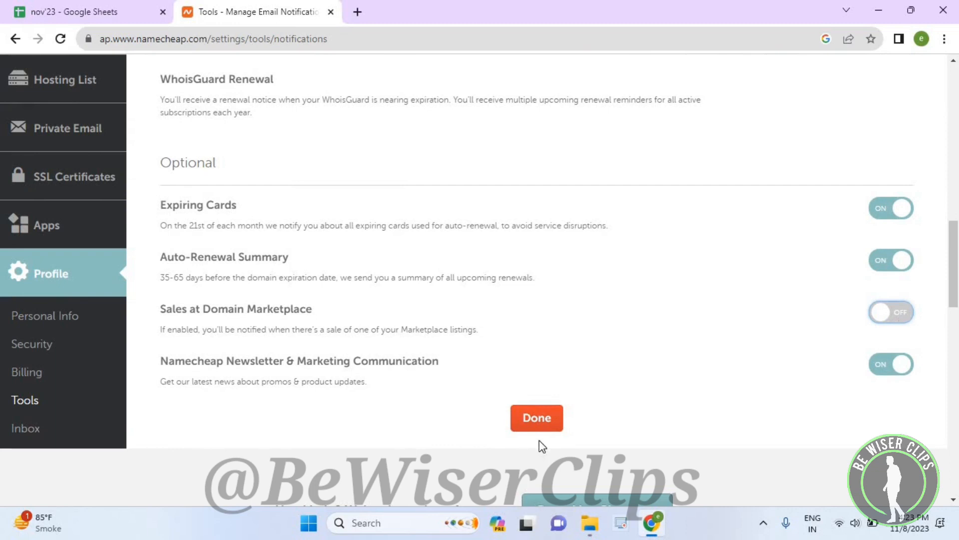
{"action": "left_click", "coordinate": [535, 418]}
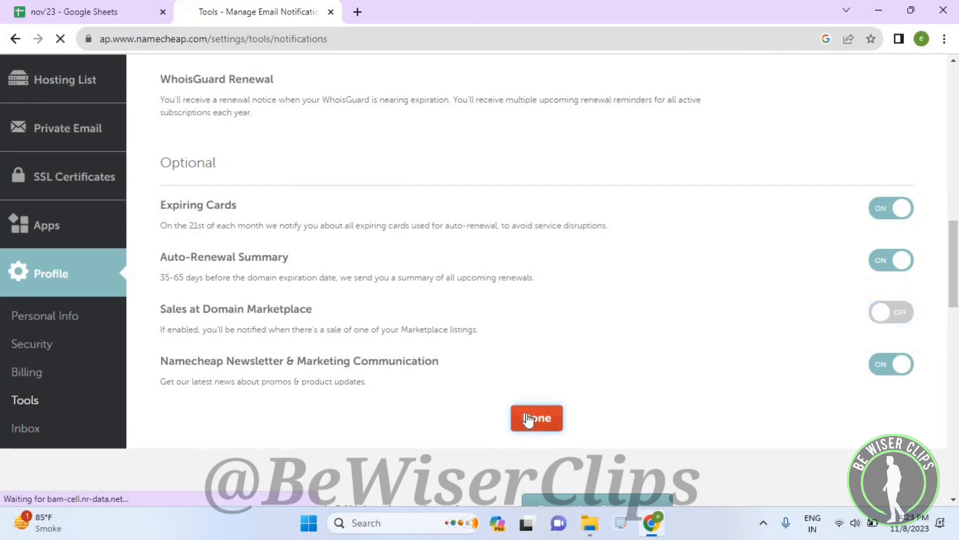
{"action": "left_click", "coordinate": [536, 417]}
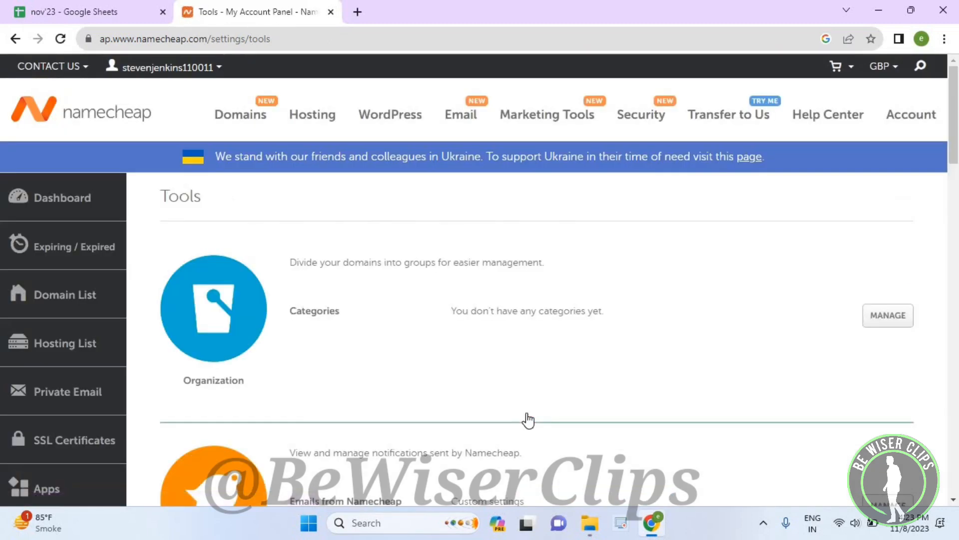